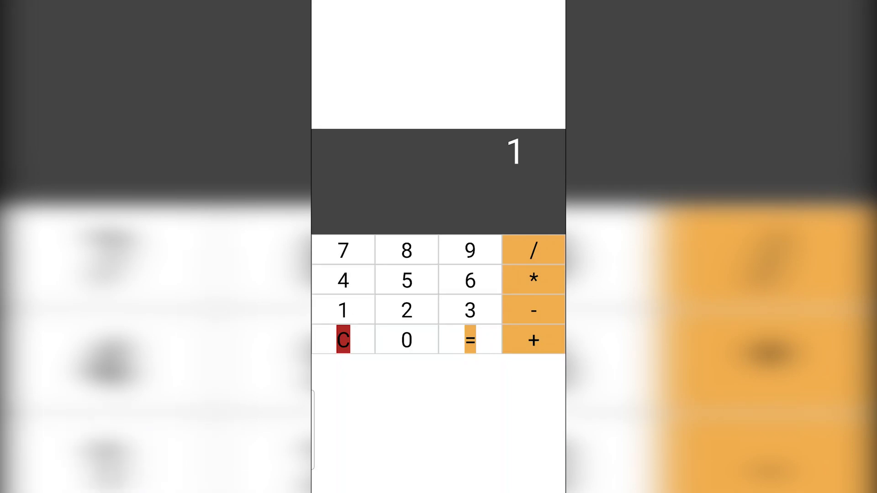
Step: Try a few inputs on the calculator, getting a result of 5, and clear the display
{"action": "left_click", "coordinate": [404, 310]}
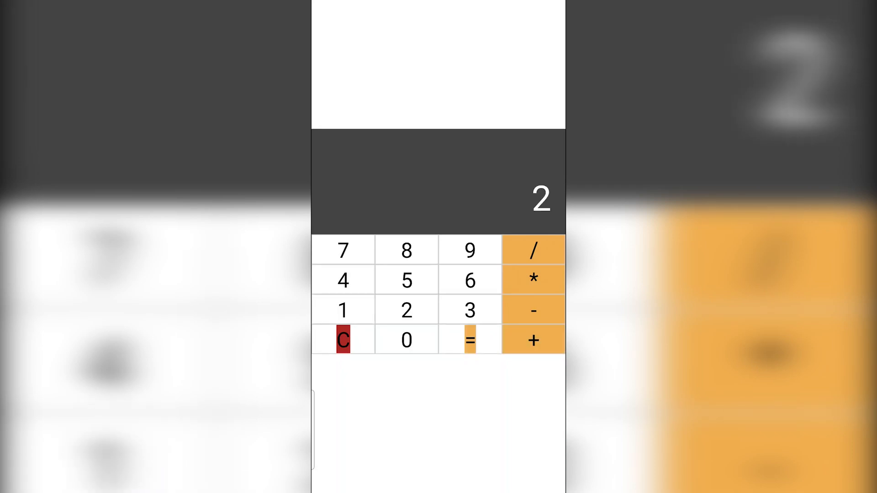
{"action": "left_click", "coordinate": [343, 340]}
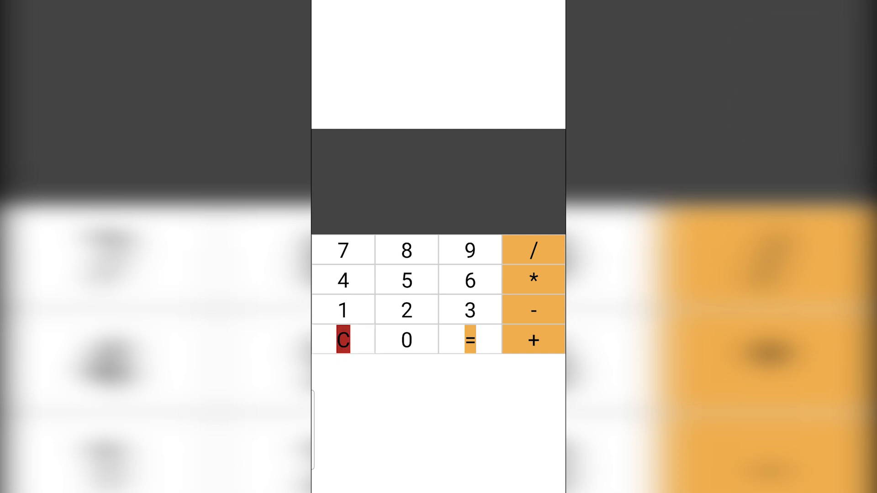
{"action": "left_click", "coordinate": [533, 281]}
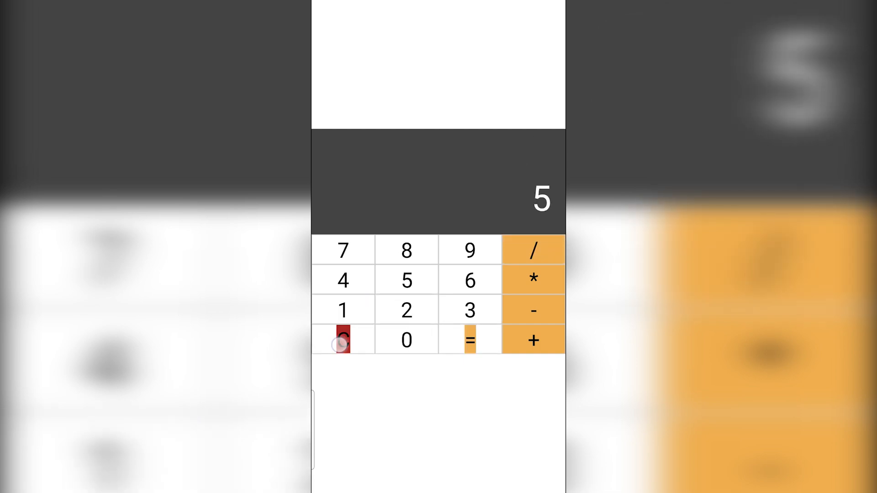
{"action": "left_click", "coordinate": [342, 339]}
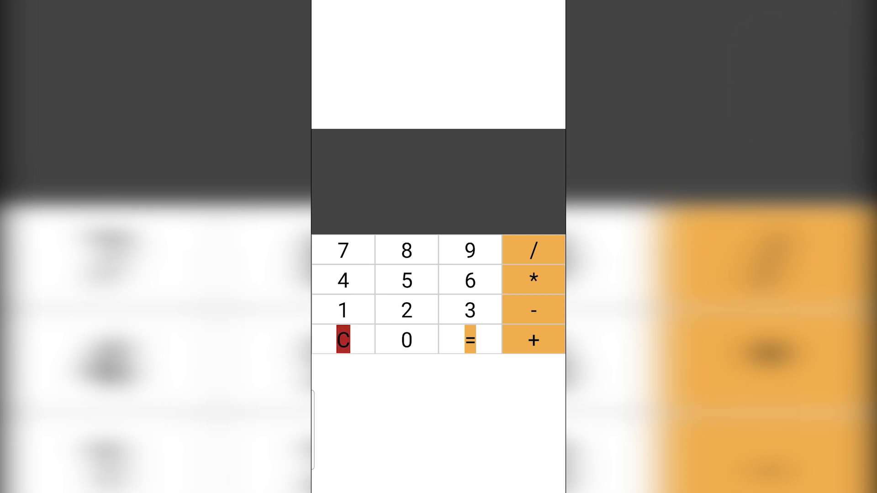
{"action": "left_click", "coordinate": [343, 340]}
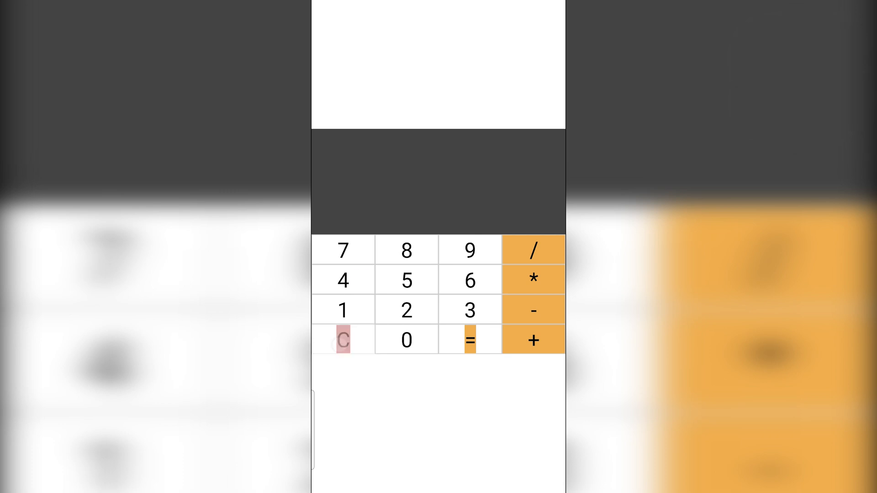
Step: Calculate 4 + 4 to get 8, clear it, and enter 99
{"action": "left_click", "coordinate": [468, 339]}
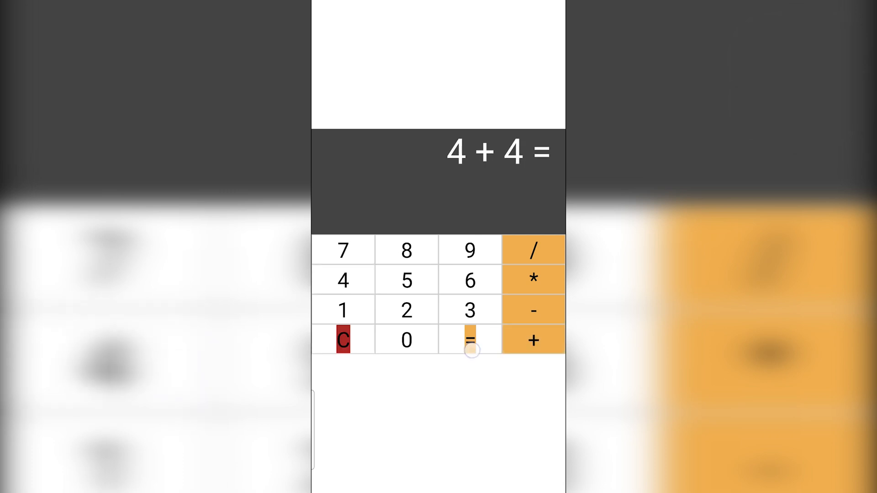
{"action": "left_click", "coordinate": [469, 340]}
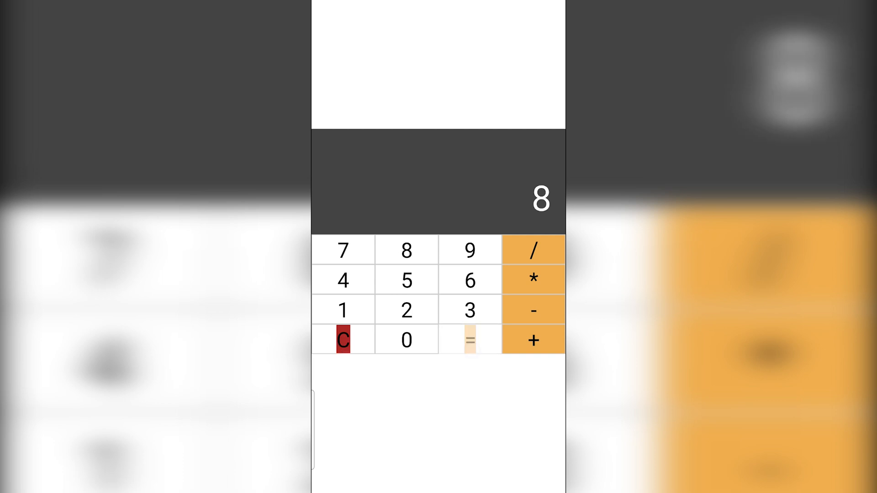
{"action": "left_click", "coordinate": [342, 340]}
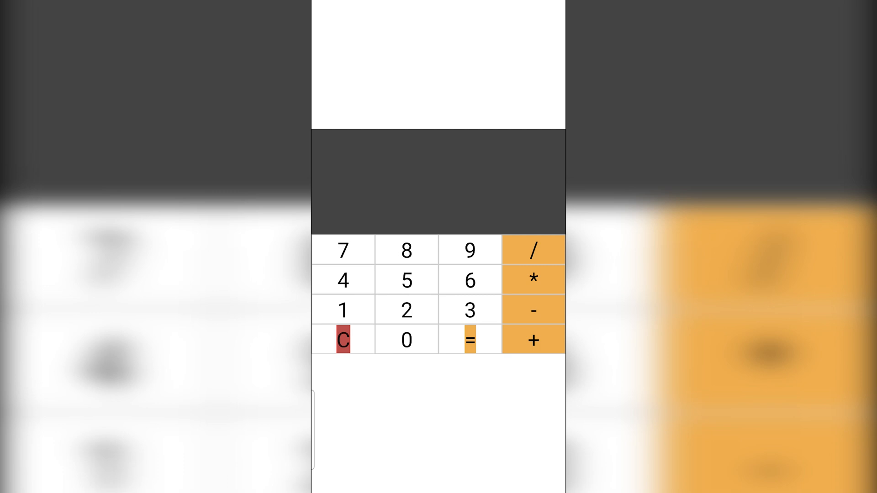
{"action": "left_click", "coordinate": [406, 250]}
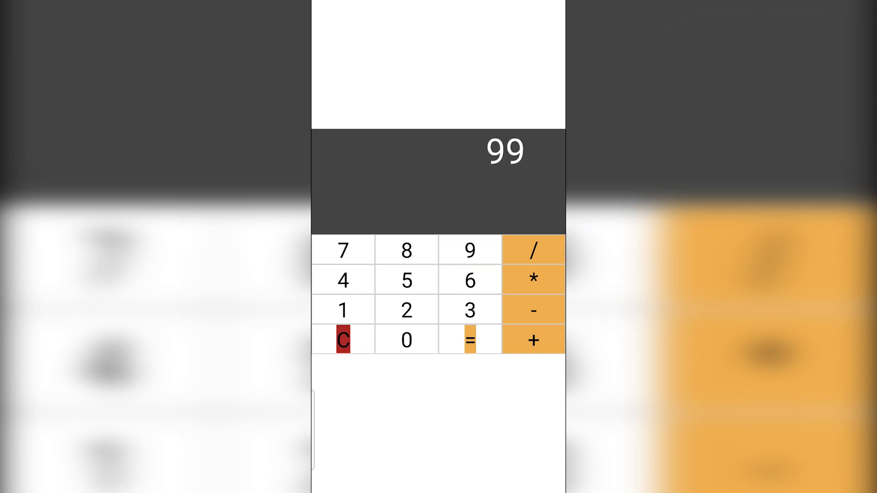
{"action": "left_click", "coordinate": [469, 340]}
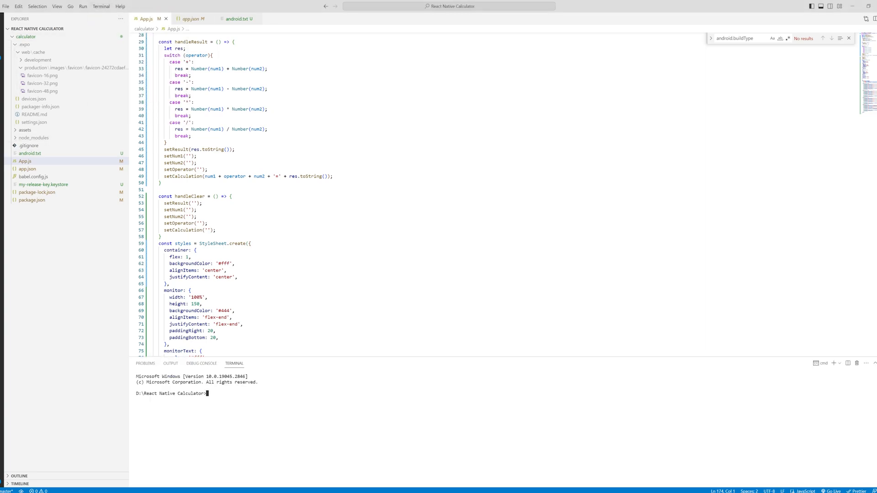
Step: Change into the calculator folder and run npm install -g eas-cli
{"action": "type", "text": "cd calculator"}
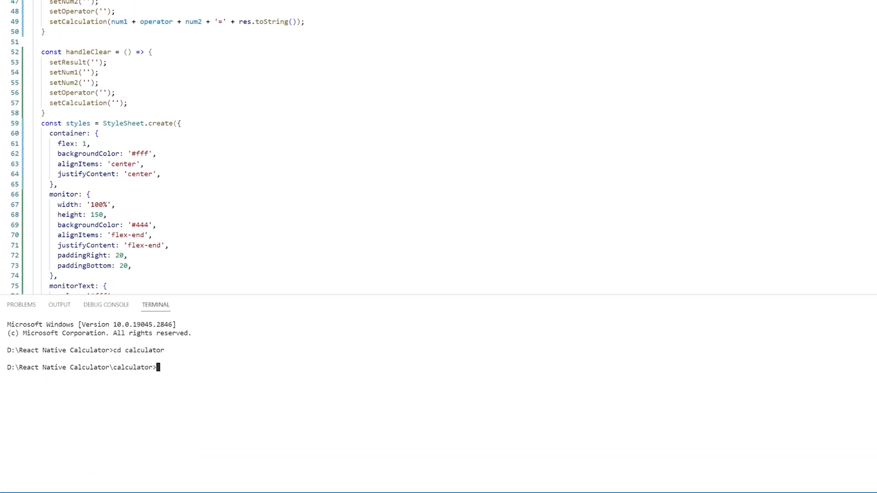
{"action": "type", "text": "npm instal -g eas"}
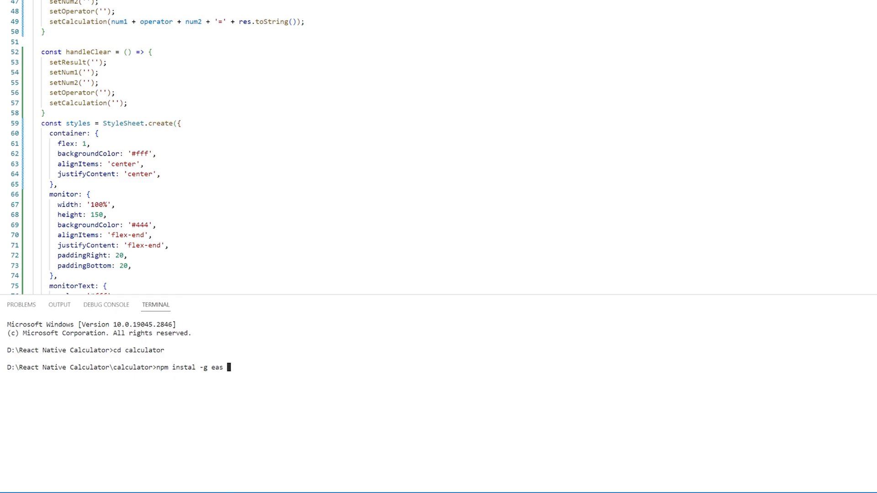
{"action": "type", "text": "-cli"}
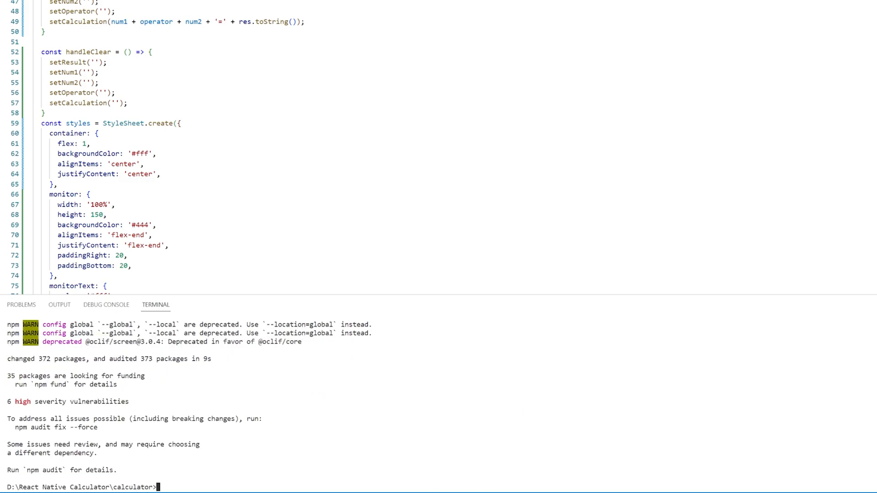
Step: Run eas build -p android, generating eas.json with development, preview and production profiles
{"action": "type", "text": "eas bu"}
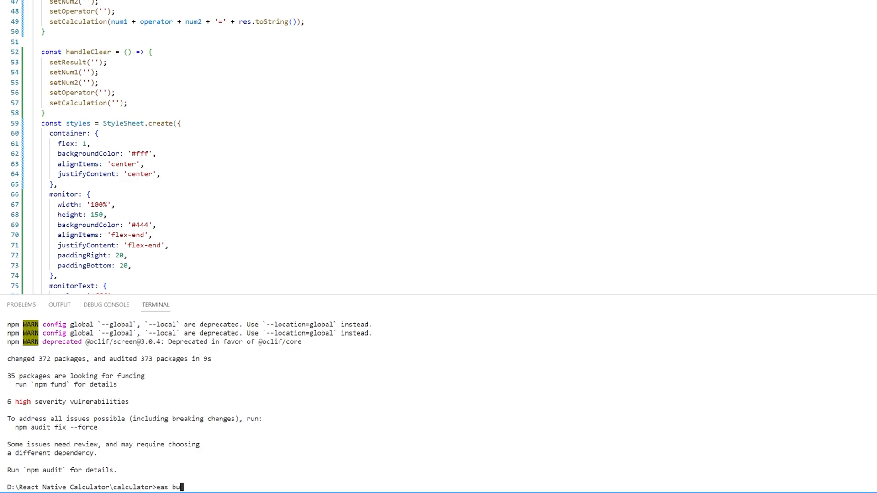
{"action": "type", "text": "ild"}
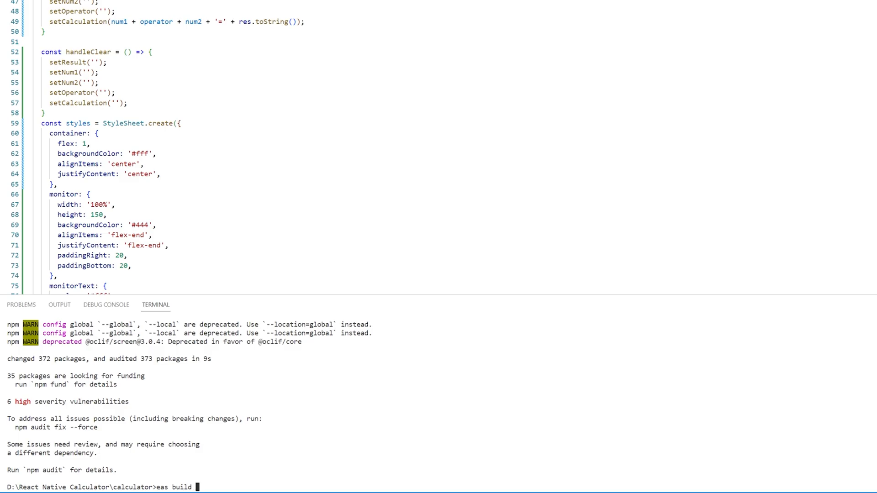
{"action": "type", "text": "="}
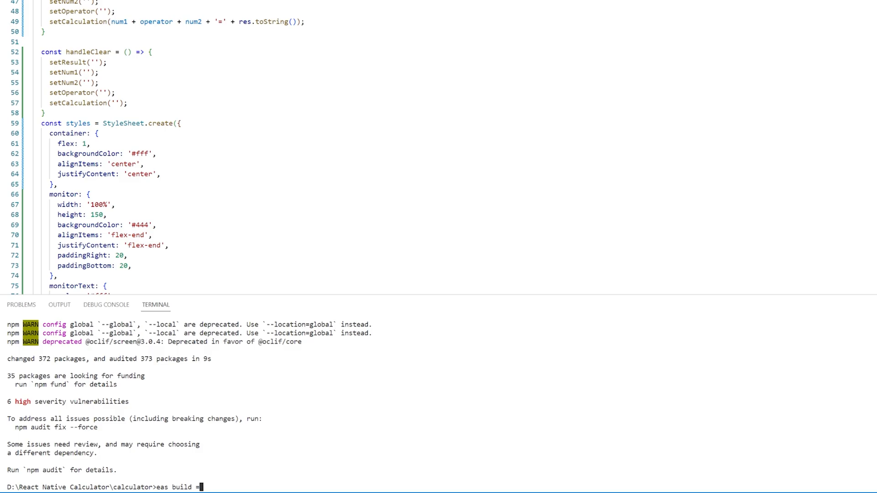
{"action": "type", "text": "-p"}
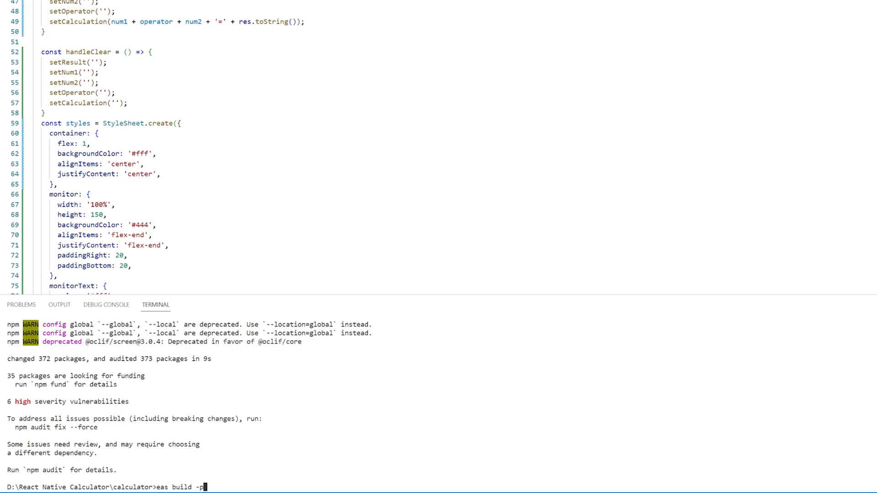
{"action": "type", "text": "android"}
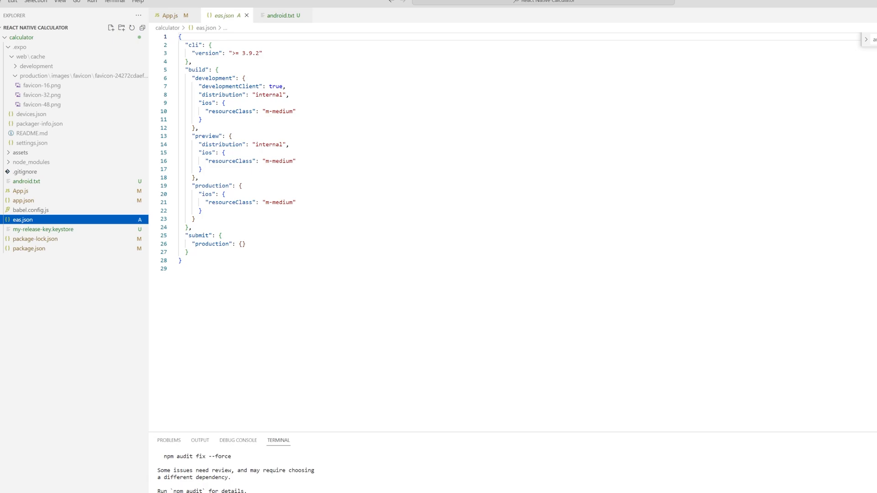
Step: View the generated eas.json build profiles in the editor
{"action": "left_click", "coordinate": [132, 1]}
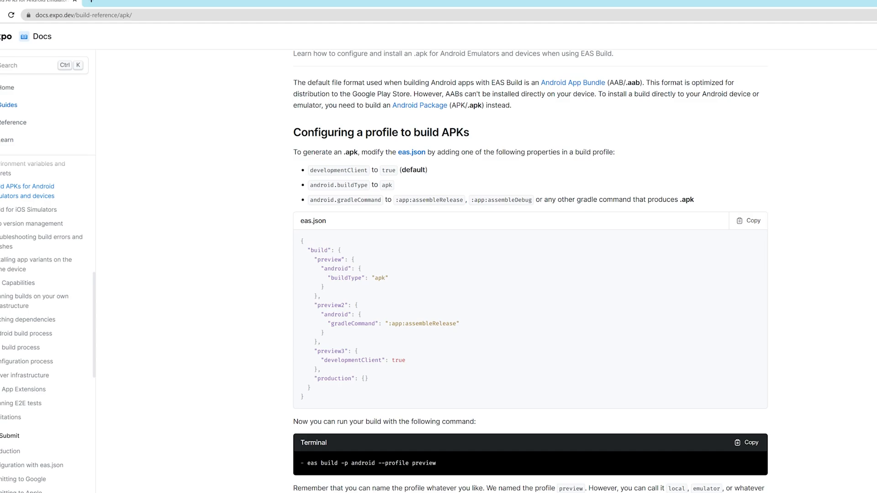
Step: Copy the example eas.json APK profiles and the preview build command from the Expo docs
{"action": "left_click_drag", "start_coordinate": [305, 250], "coordinate": [380, 360]}
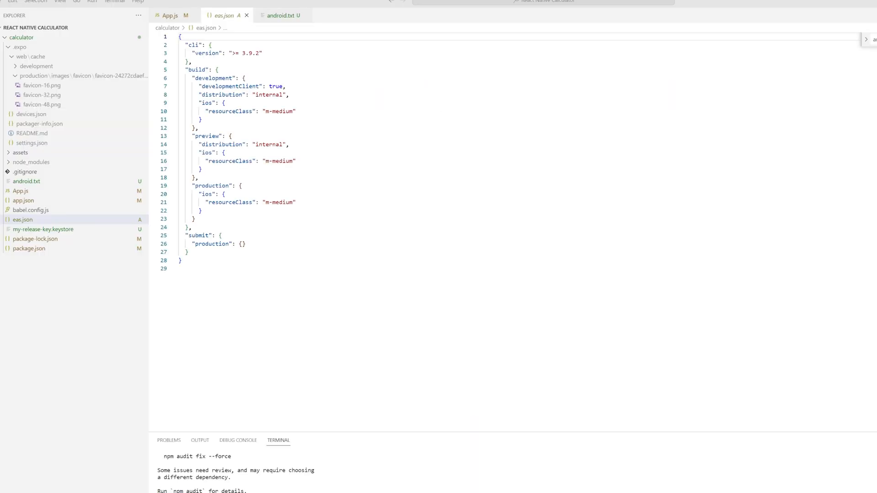
{"action": "left_click", "coordinate": [22, 219]}
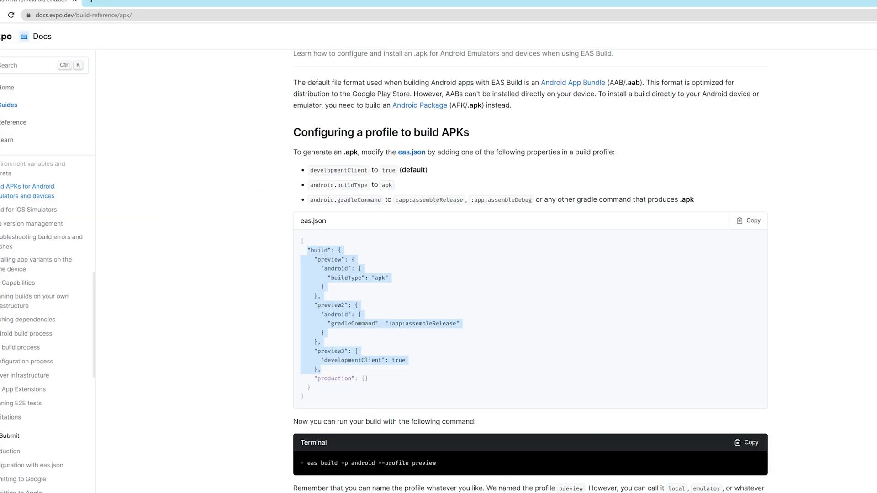
{"action": "mouse_move", "coordinate": [439, 463]}
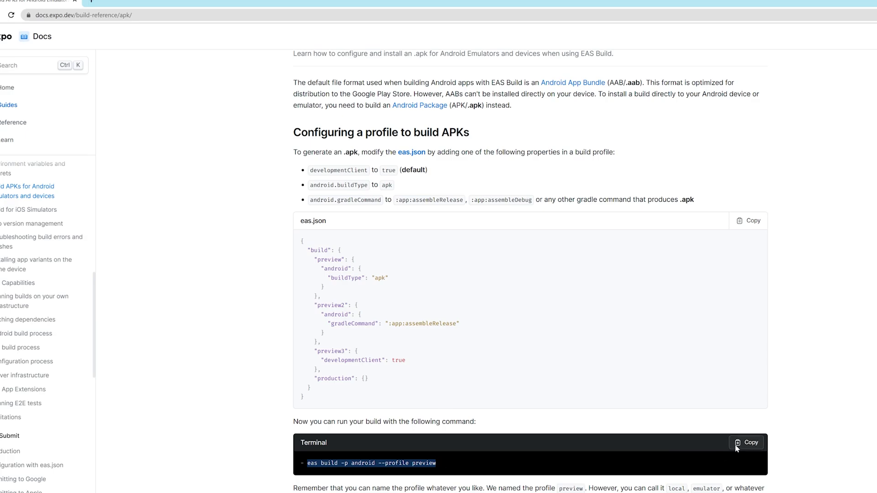
{"action": "left_click", "coordinate": [746, 442]}
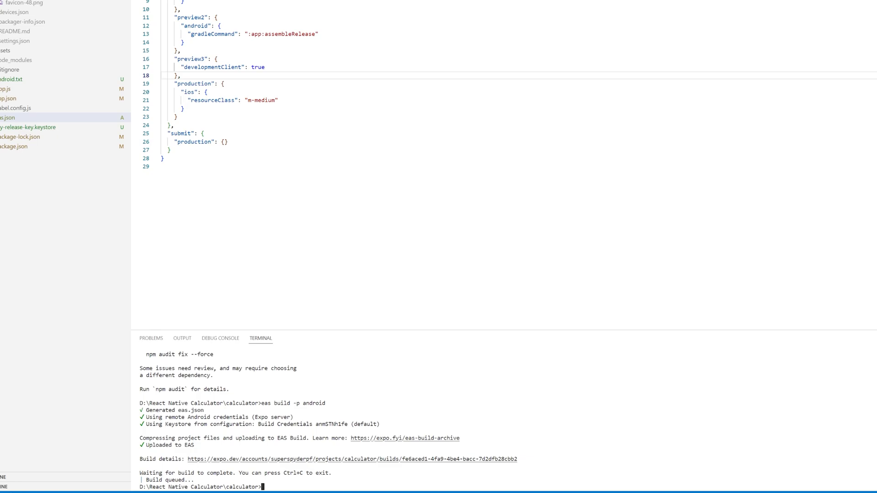
Step: Run eas build -p android --profile preview and follow the build output as the project uploads
{"action": "type", "text": "eas build -p android --profile preview"}
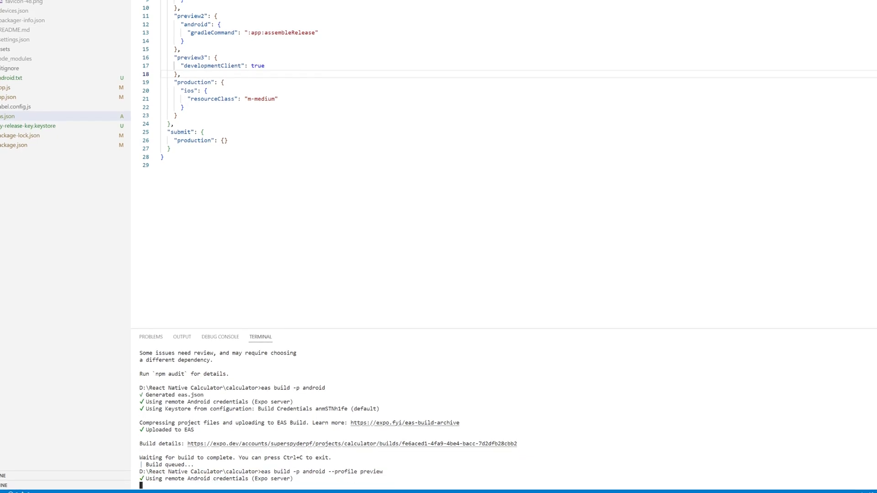
{"action": "scroll", "scroll_direction": "down", "scroll_amount": 3}
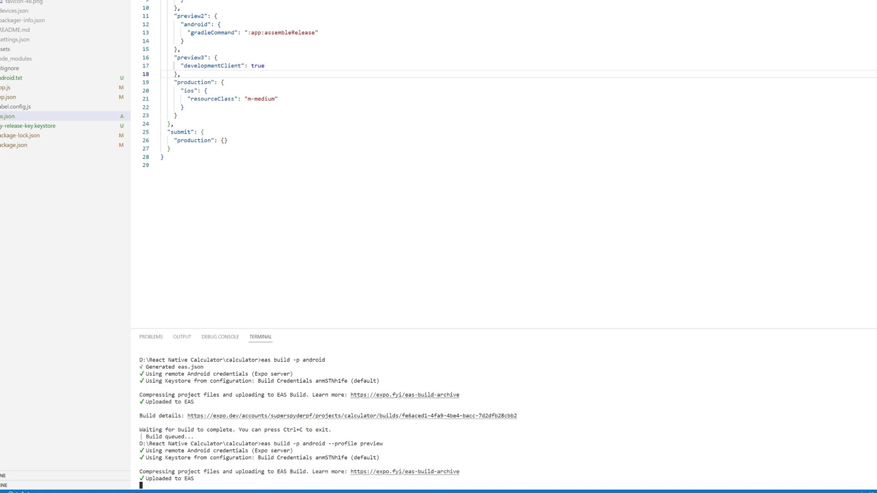
{"action": "scroll", "scroll_direction": "down", "scroll_amount": 3}
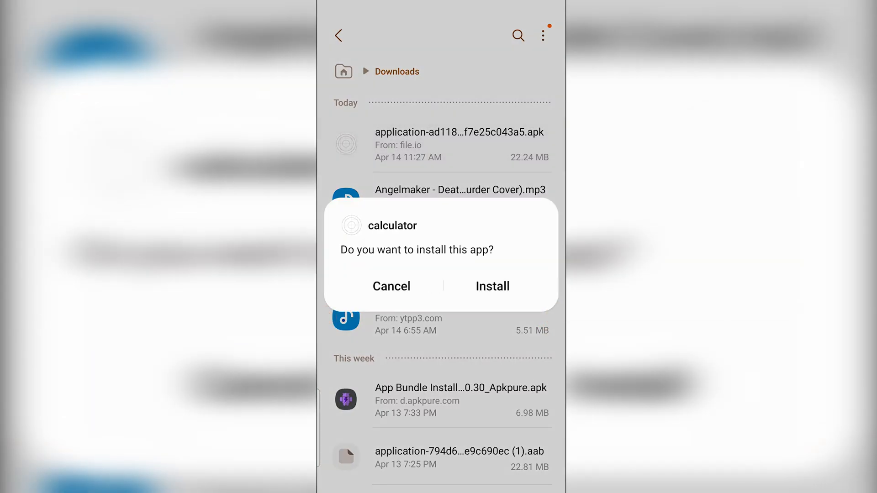
Step: Install the calculator APK past the Play Protect warning and launch the app
{"action": "left_click", "coordinate": [492, 286]}
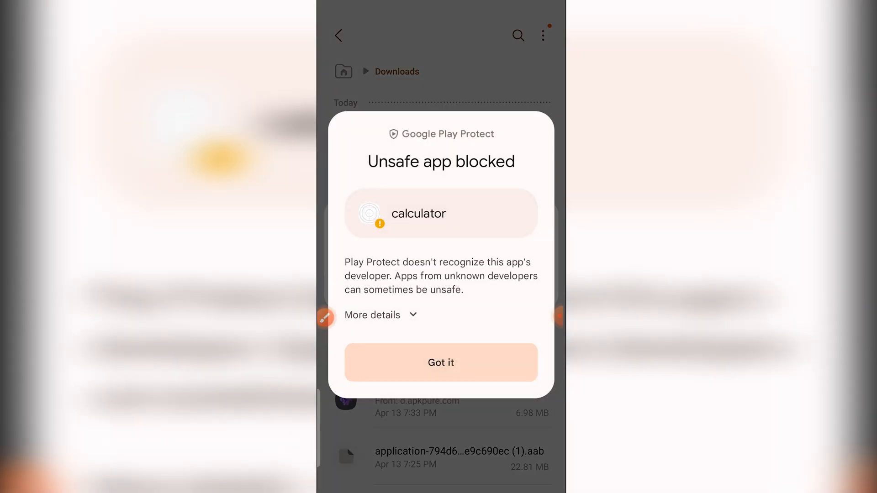
{"action": "left_click", "coordinate": [373, 314]}
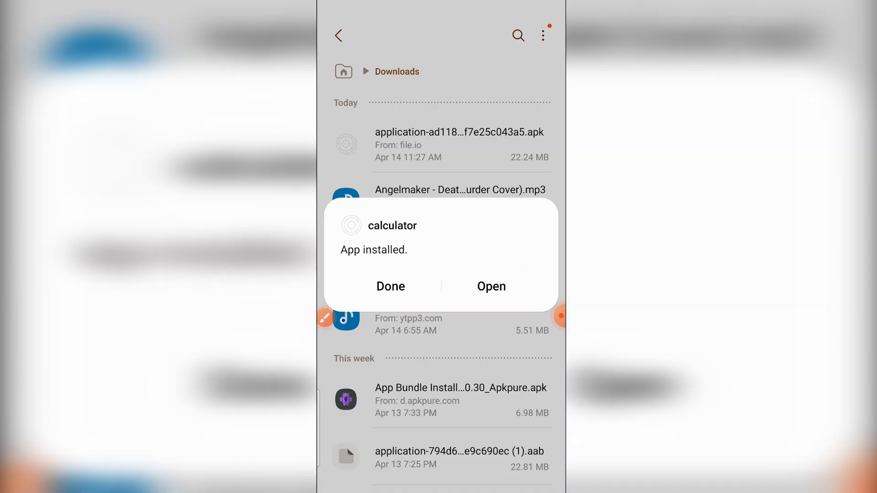
{"action": "left_click", "coordinate": [491, 284]}
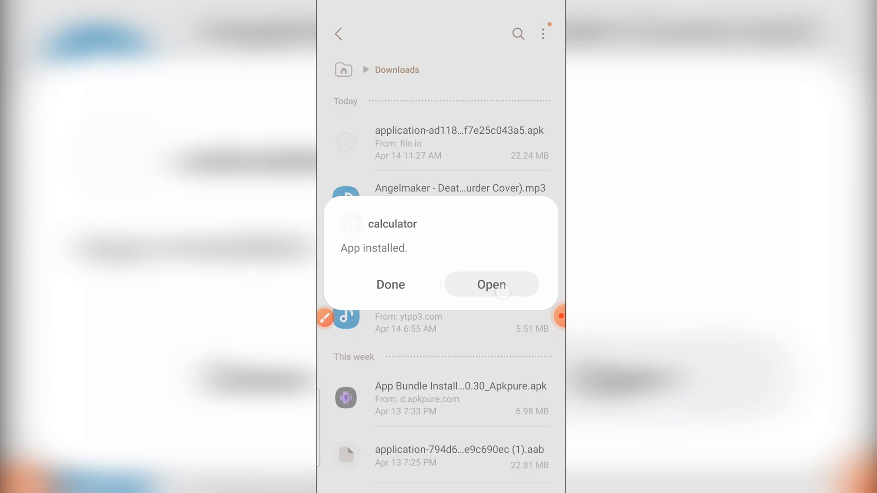
{"action": "left_click", "coordinate": [492, 285]}
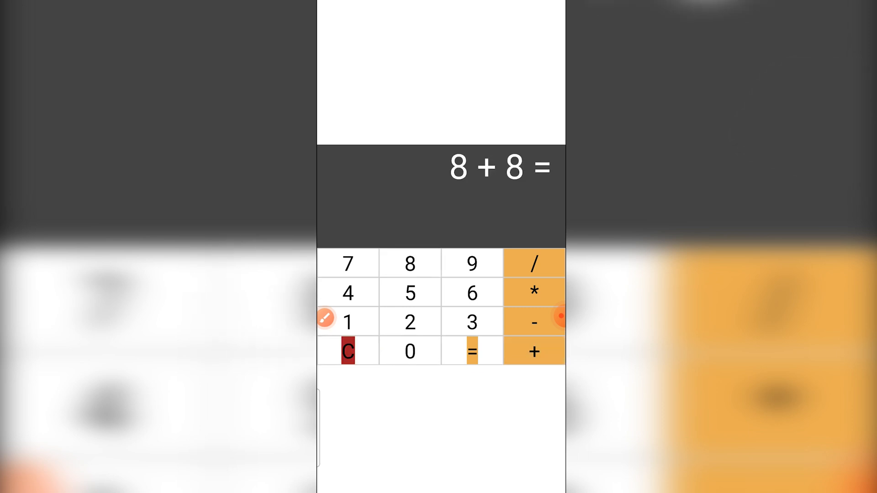
Step: Enter 8 * 2 on the installed calculator's keypad
{"action": "left_click", "coordinate": [410, 322]}
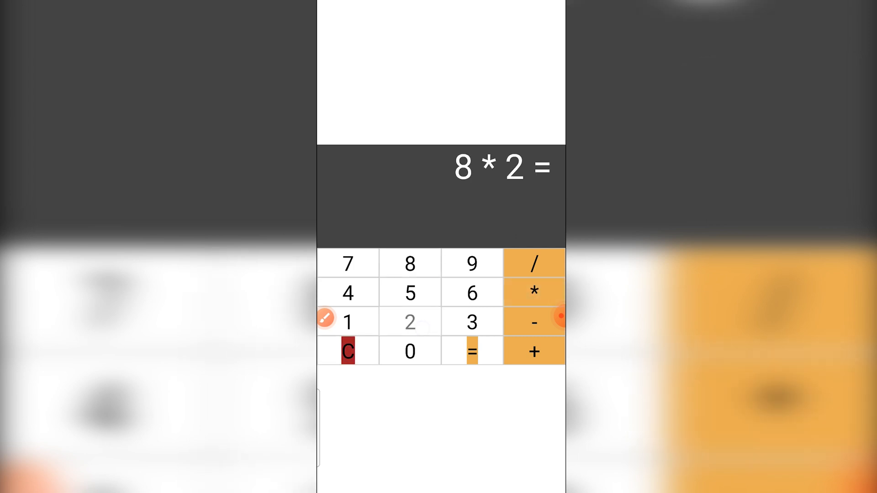